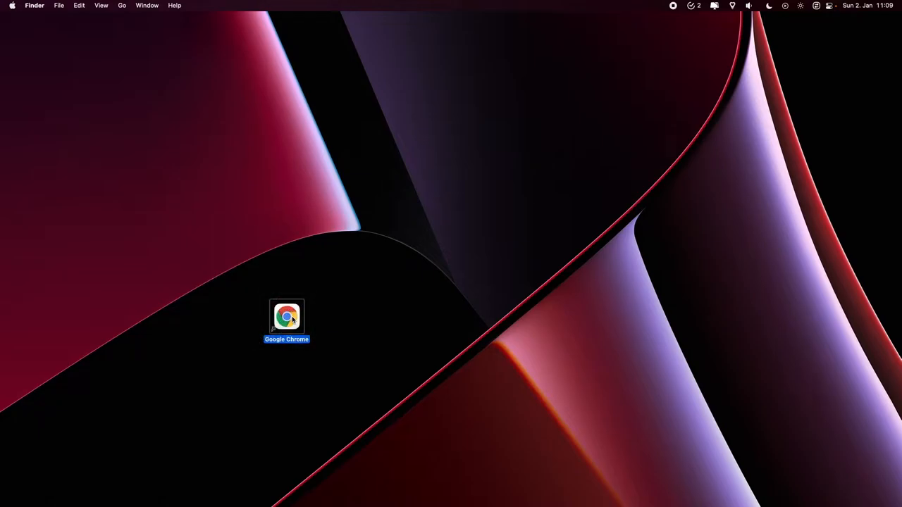
Search Google for 'betterdummy' in Chrome and open the waydabber/BetterDummy GitHub result.
double_click(286, 318)
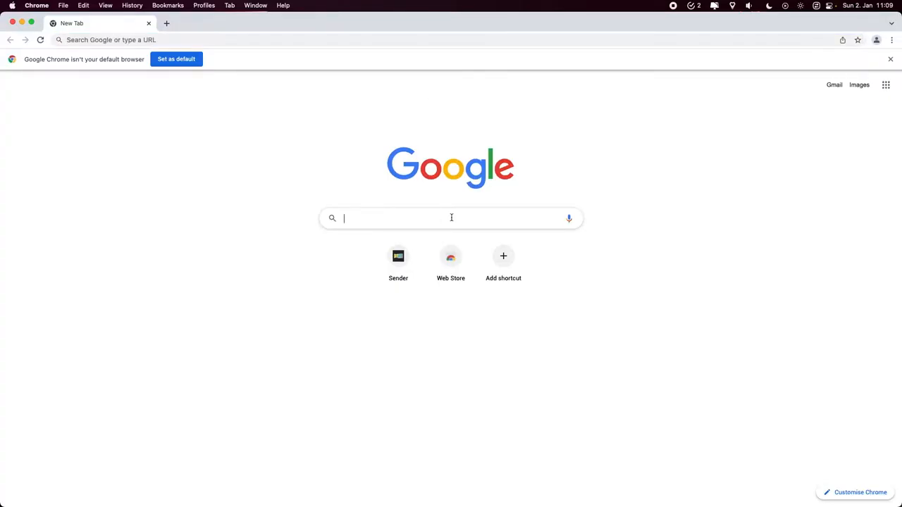
text(betterdummy)
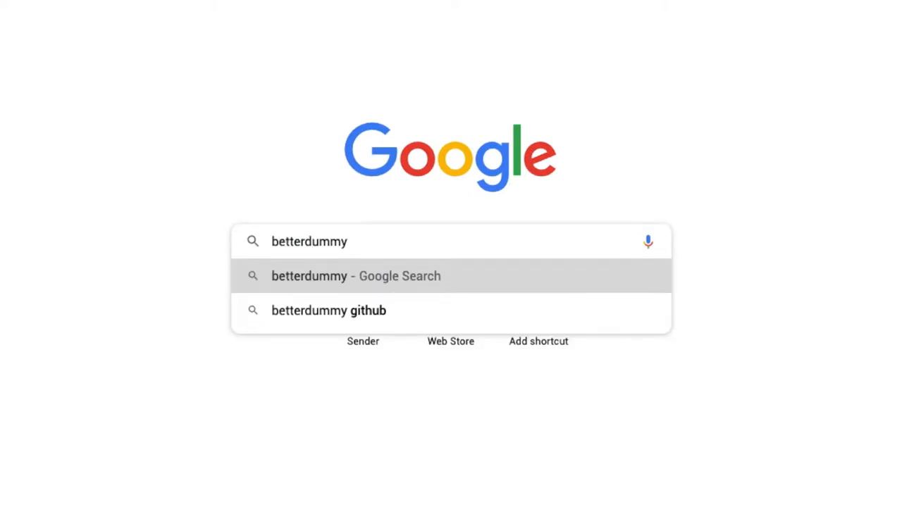
click(355, 274)
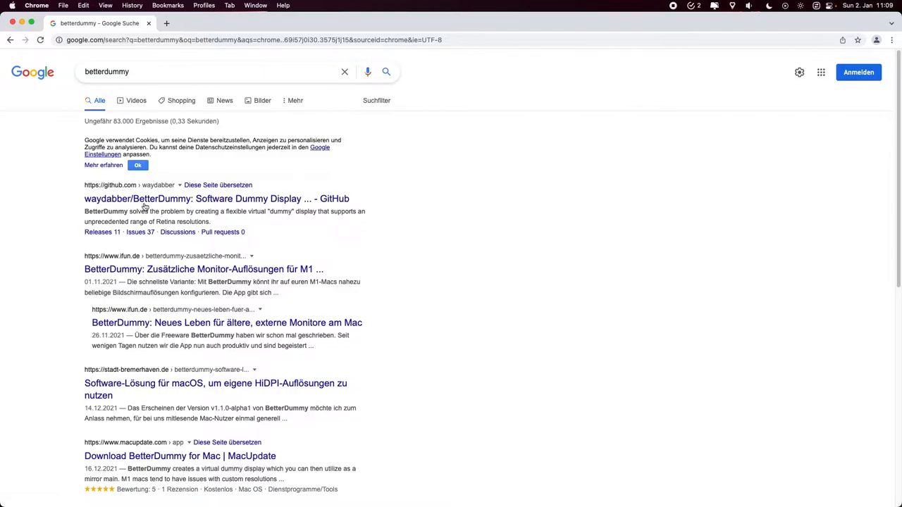
click(217, 199)
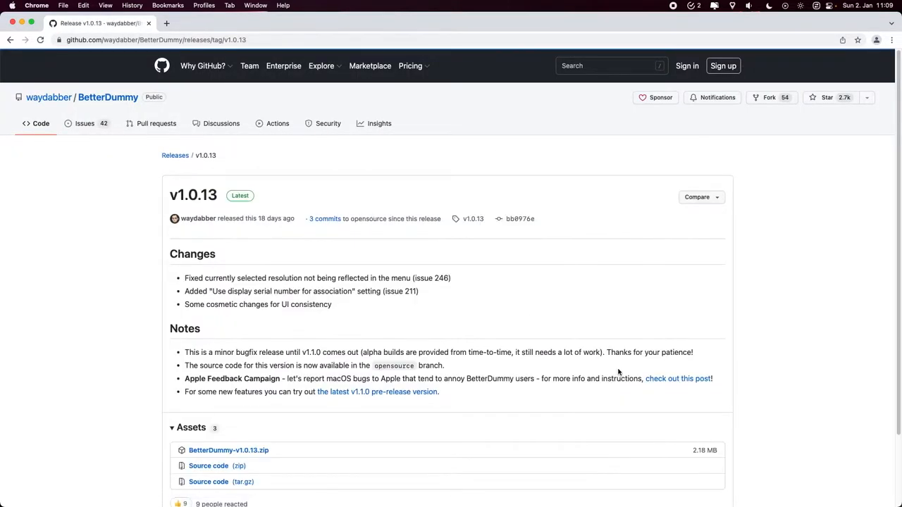
Download BetterDummy-v1.0.13.zip from the release's Assets so the app lands on the desktop.
scroll(down, 3)
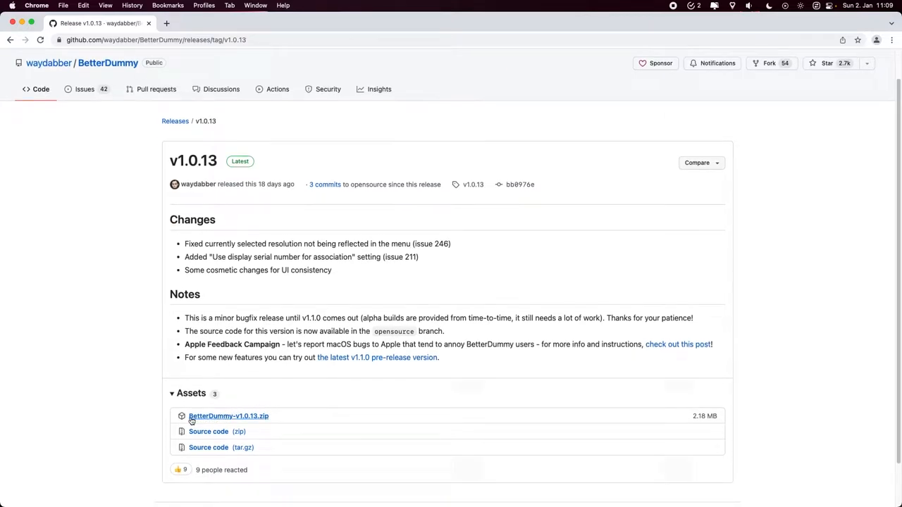
click(229, 416)
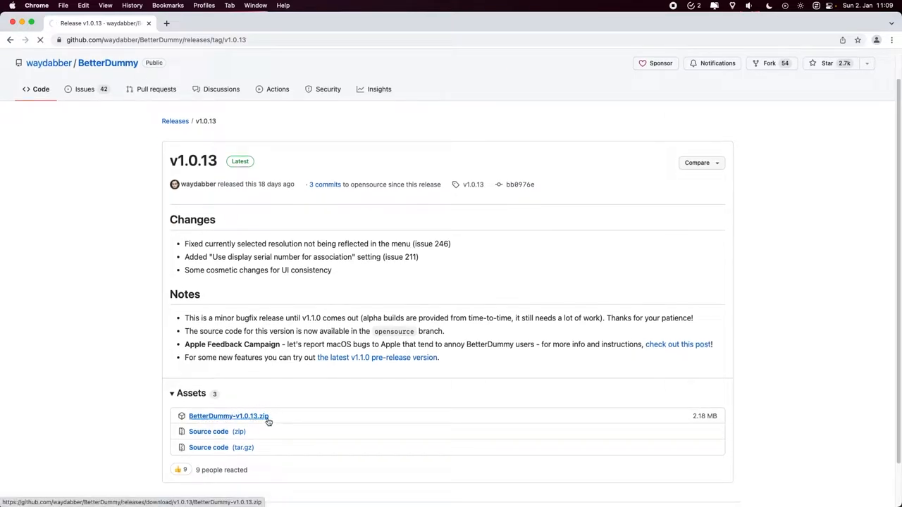
click(228, 416)
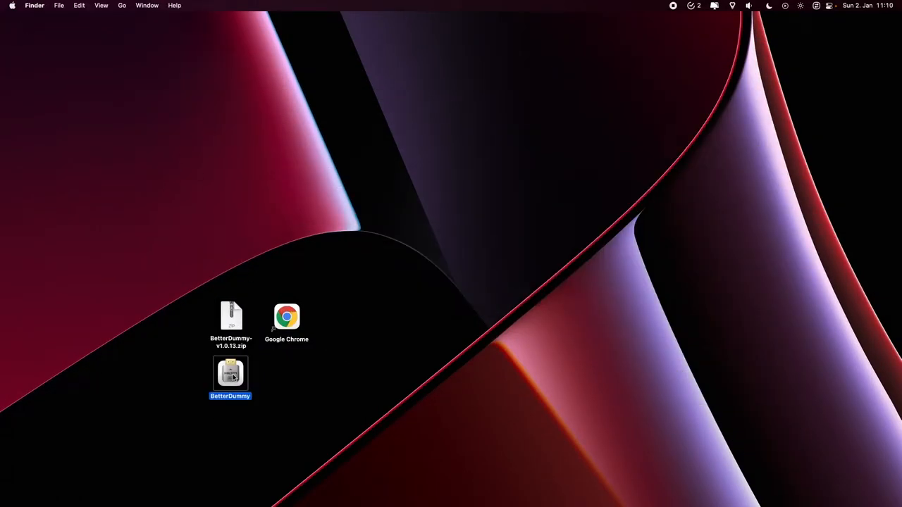
Launch BetterDummy and create a new 16:9 (HD/4K/5K/6K) dummy display from its menu bar icon.
click(443, 226)
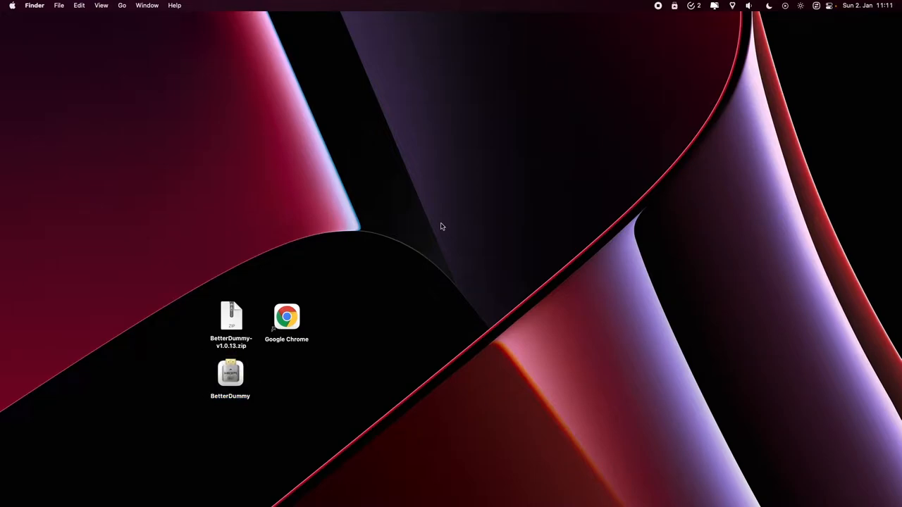
click(674, 6)
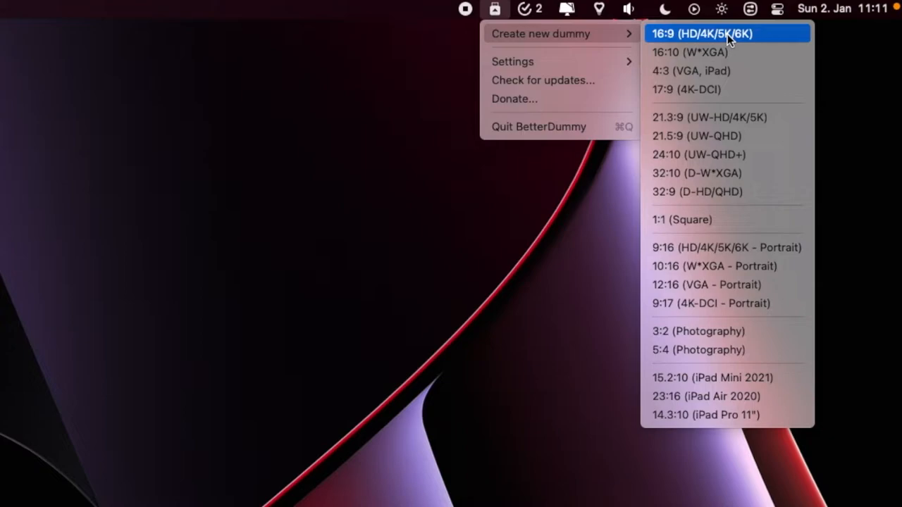
mouse_move(760, 39)
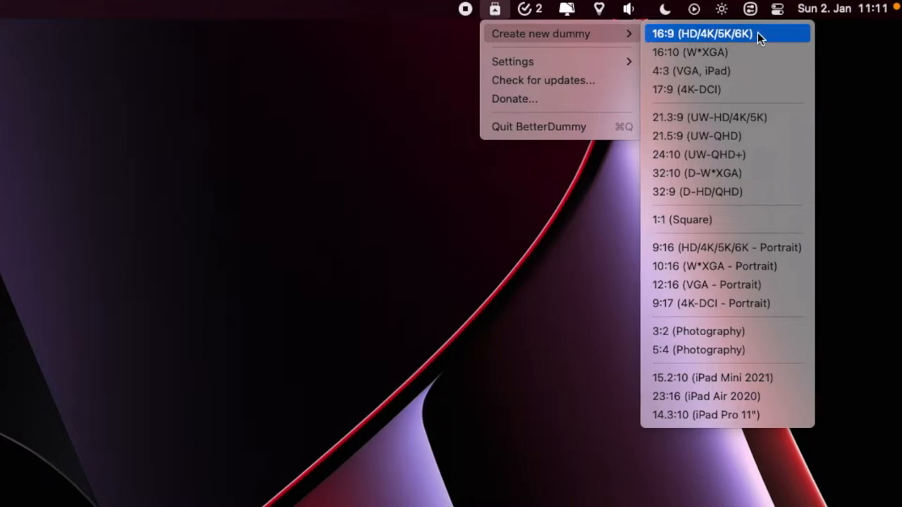
mouse_move(727, 71)
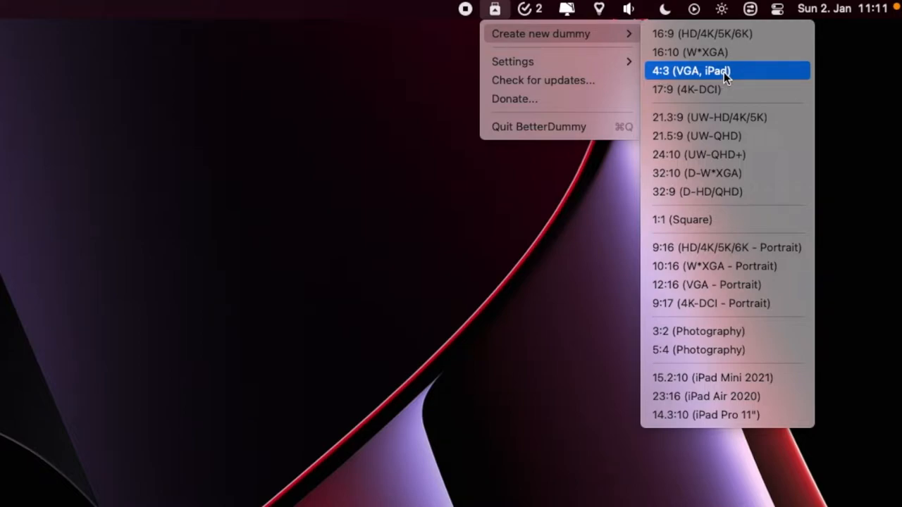
mouse_move(722, 389)
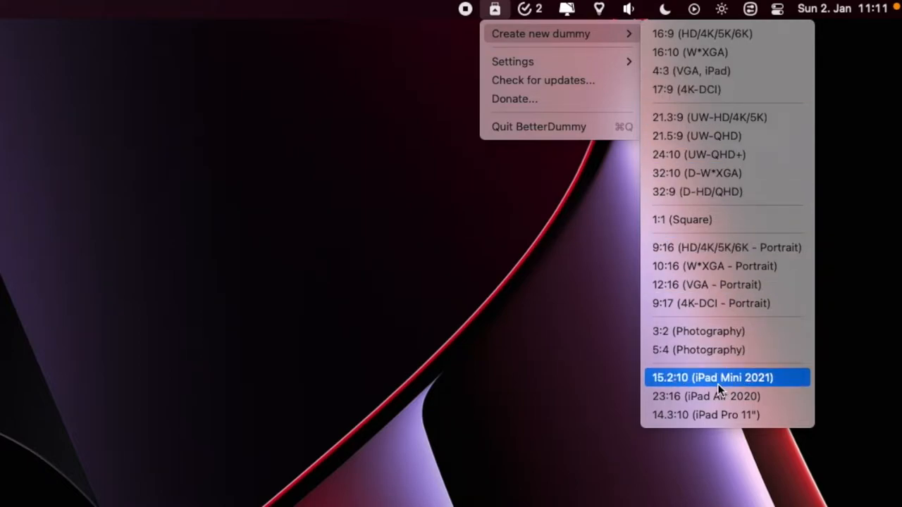
mouse_move(705, 414)
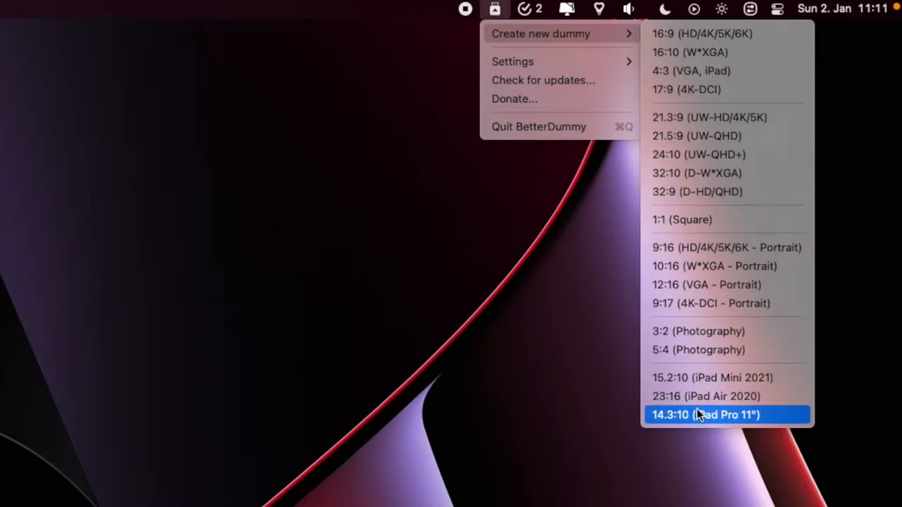
mouse_move(750, 163)
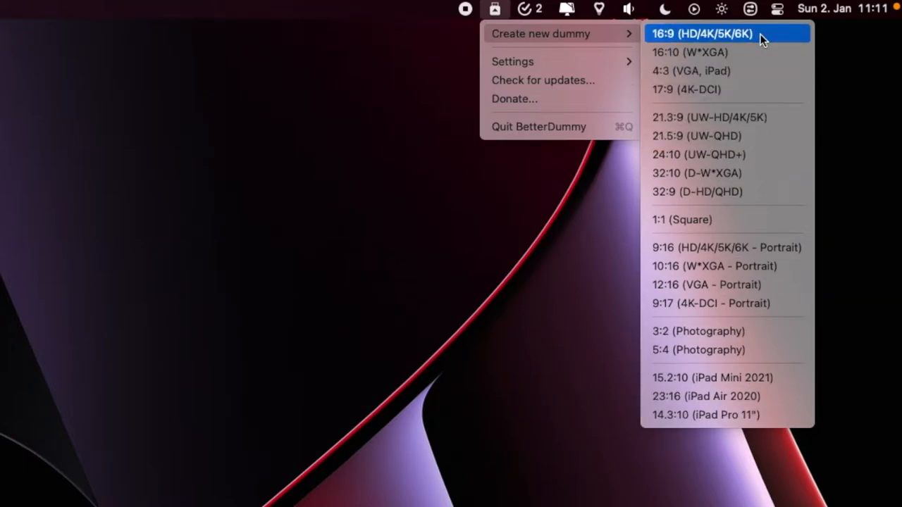
click(702, 34)
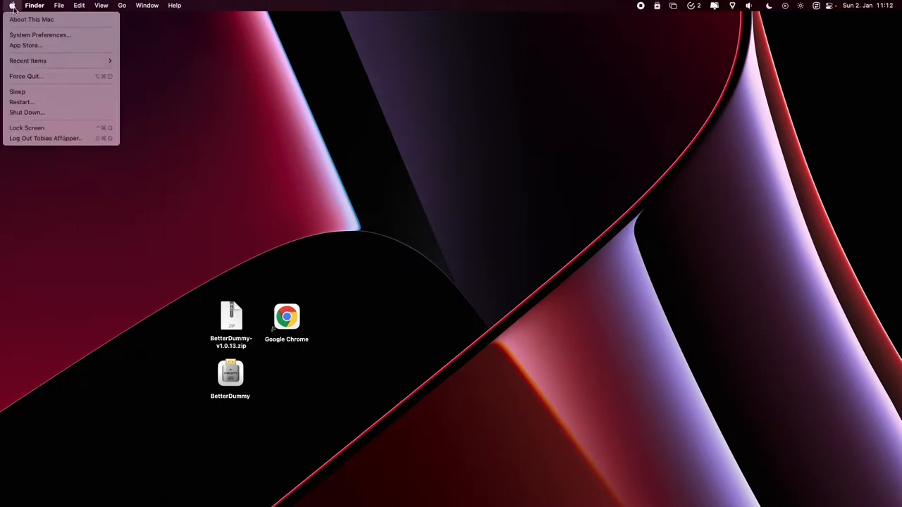
Open System Preferences > Displays and bring up Display Settings listing Dummy 16:9 beside the monitors.
click(40, 34)
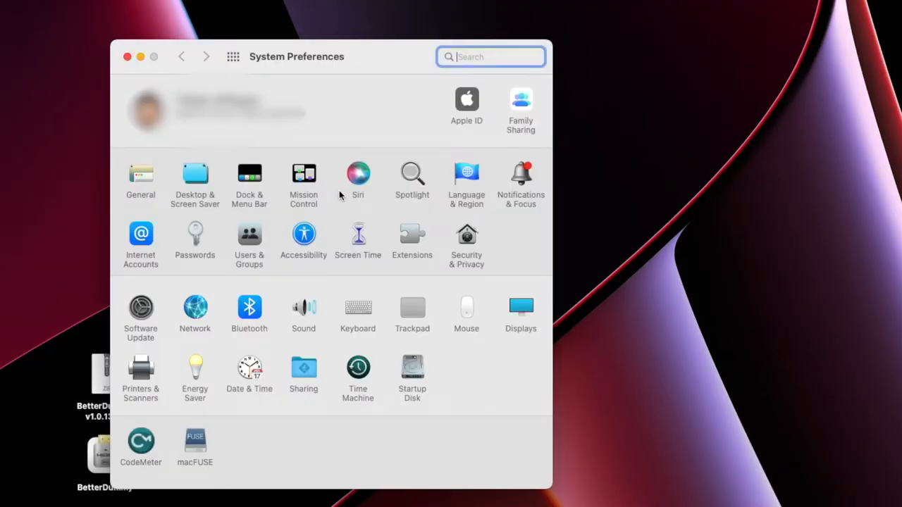
click(522, 312)
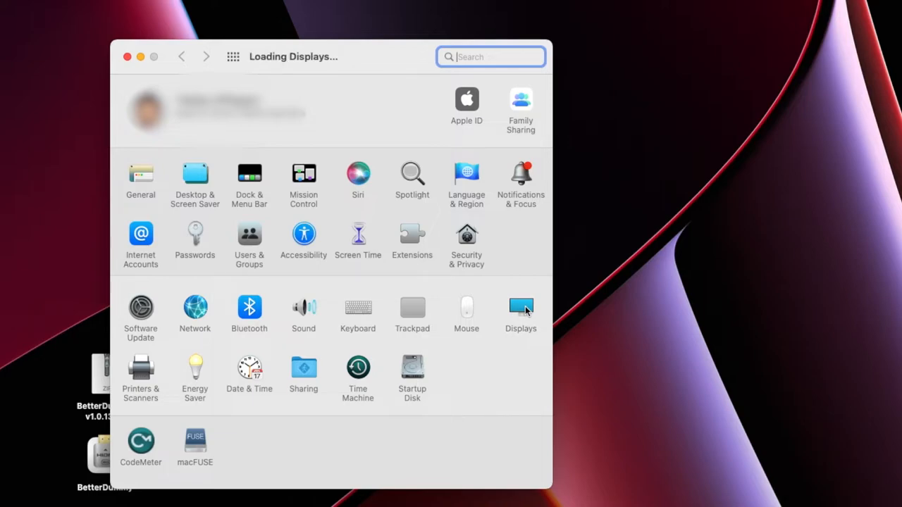
click(521, 310)
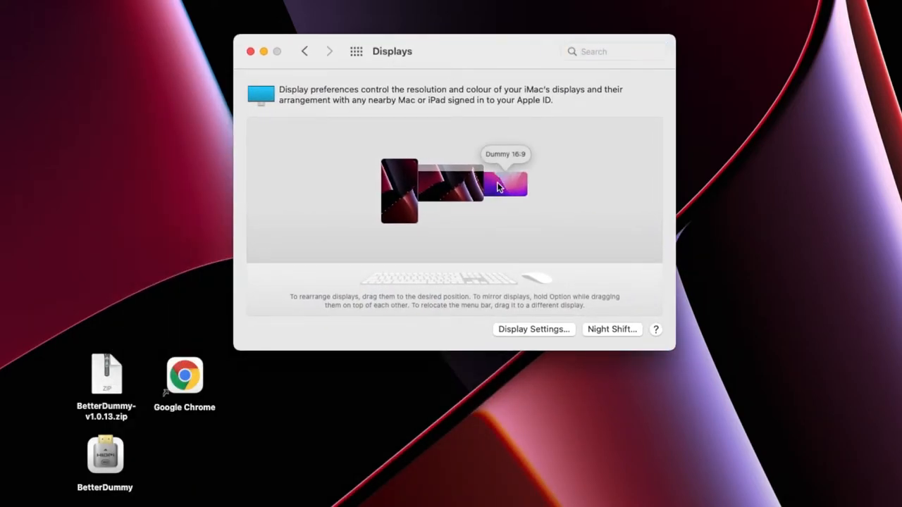
click(613, 51)
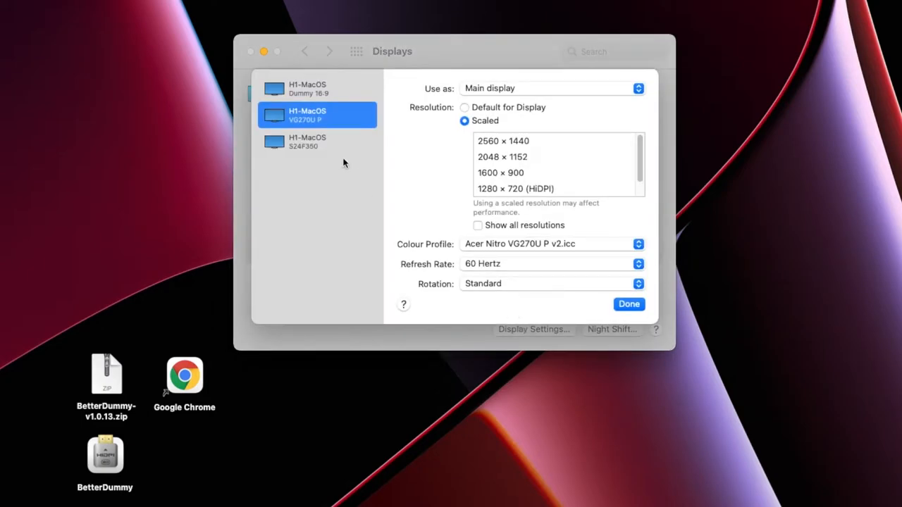
Set Dummy 16:9 to 'Use as: Extended display' and confirm with Done.
click(316, 87)
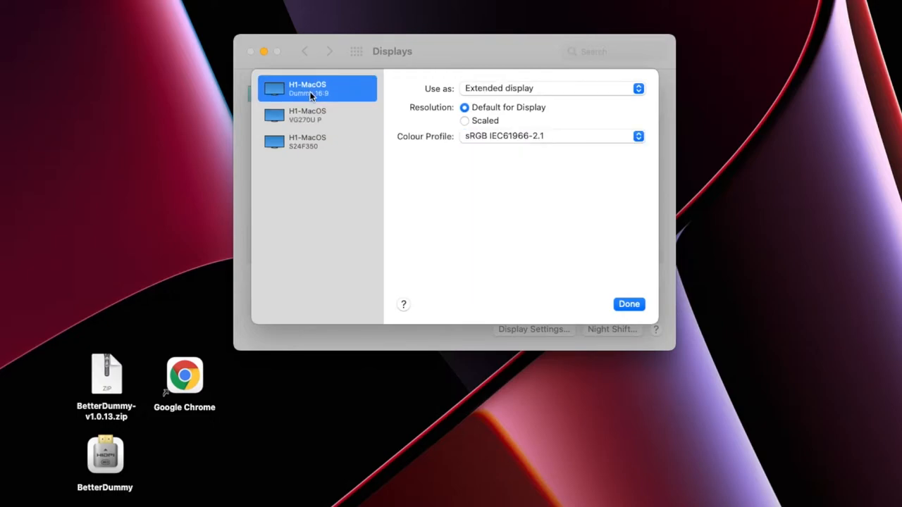
click(552, 88)
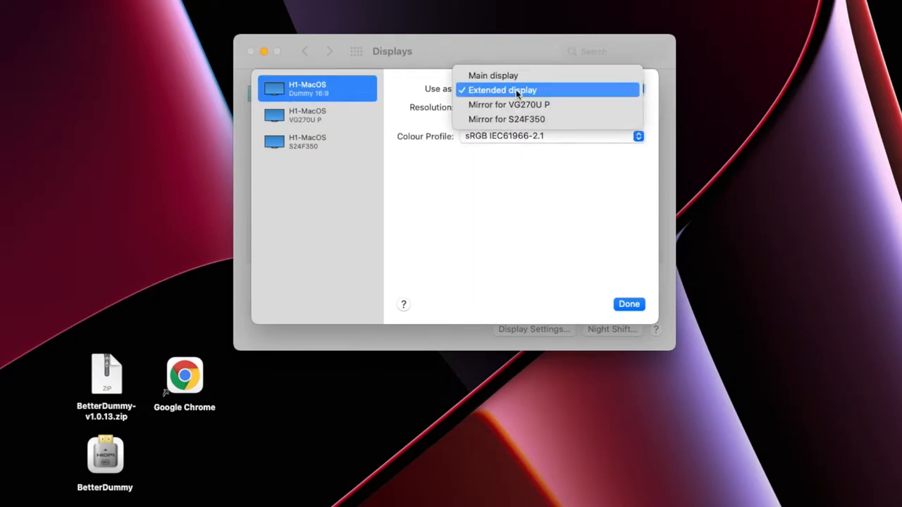
click(502, 90)
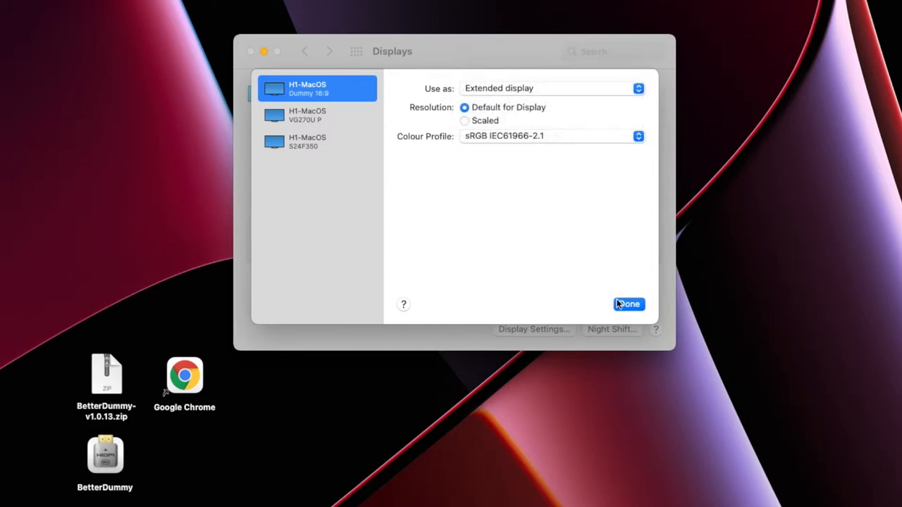
click(629, 305)
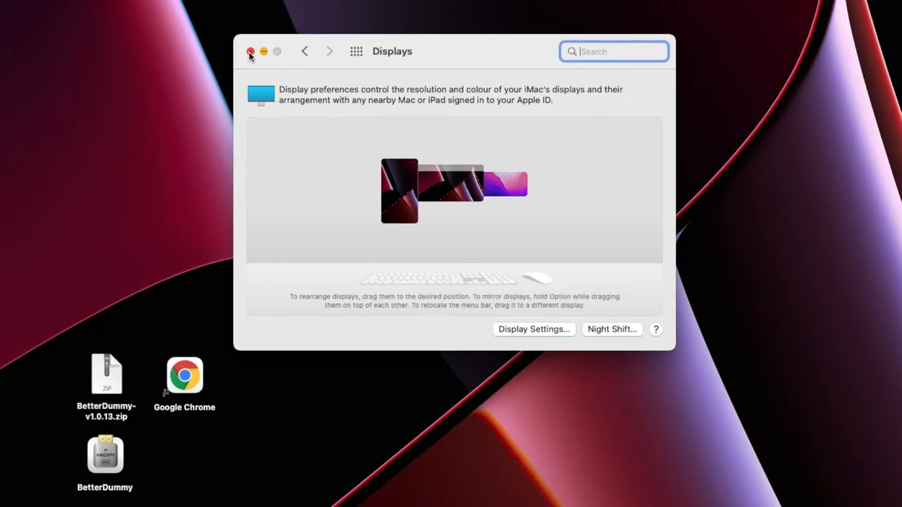
Close System Preferences and load the tvee.app receiver page in Chrome showing connection ID 5G5DDW and QR code.
click(251, 51)
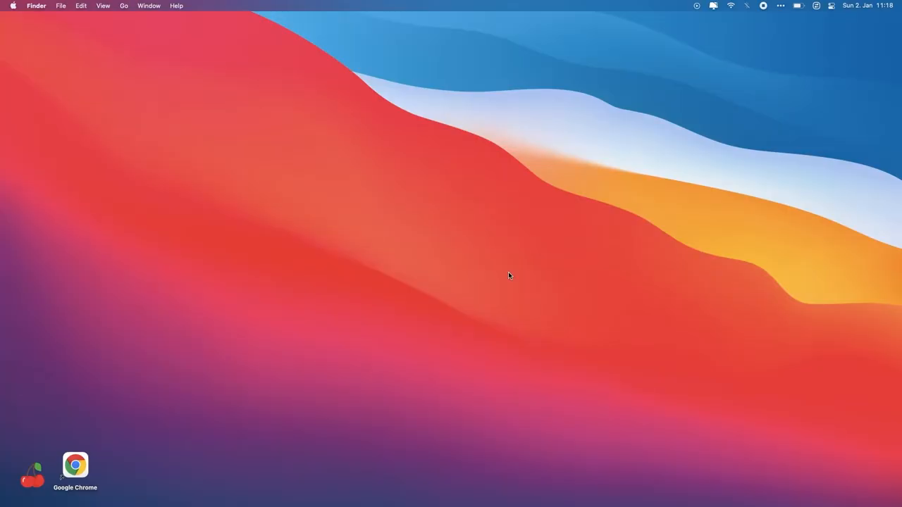
click(76, 465)
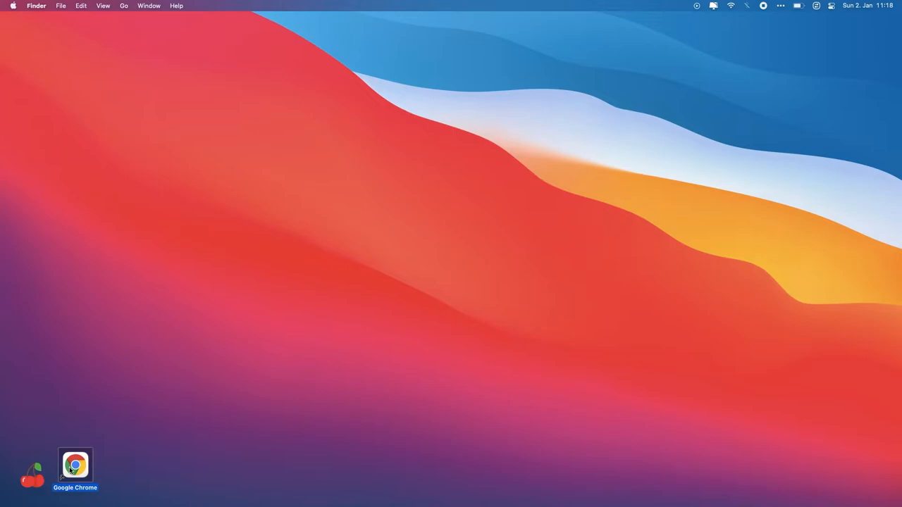
double_click(76, 465)
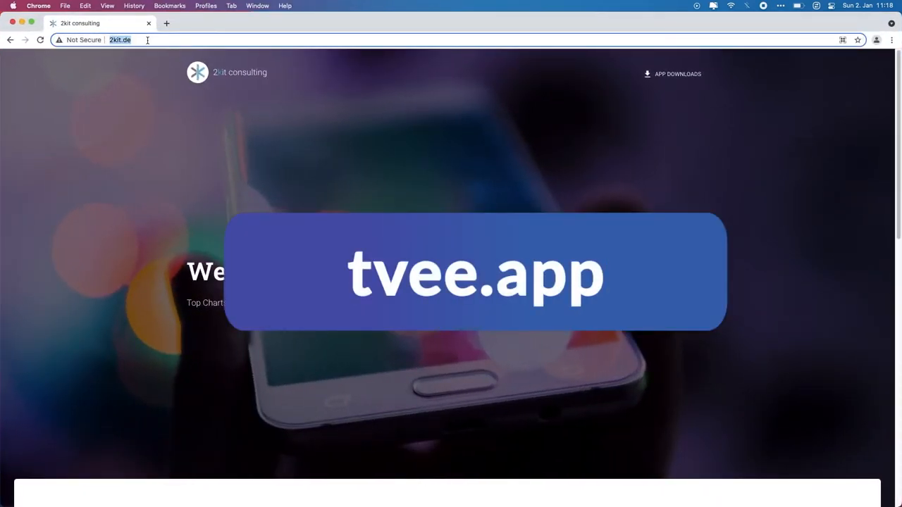
text(tvee.app)
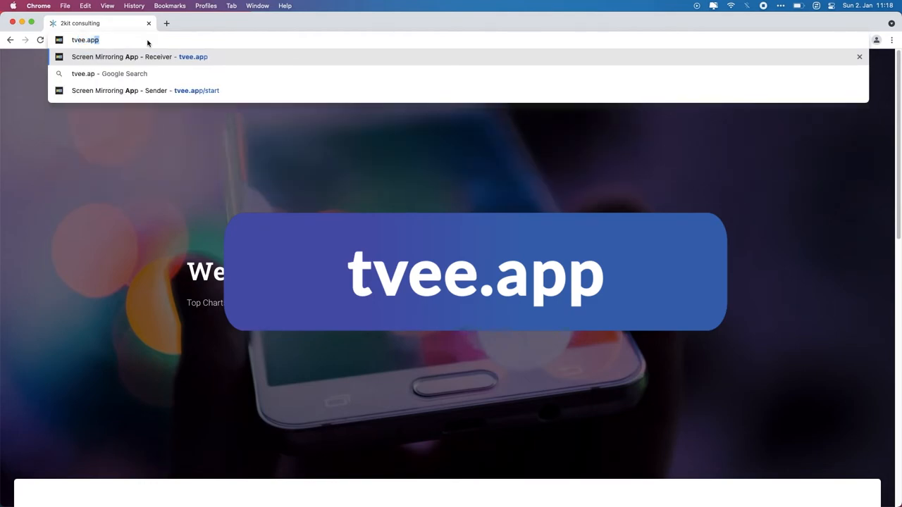
click(138, 56)
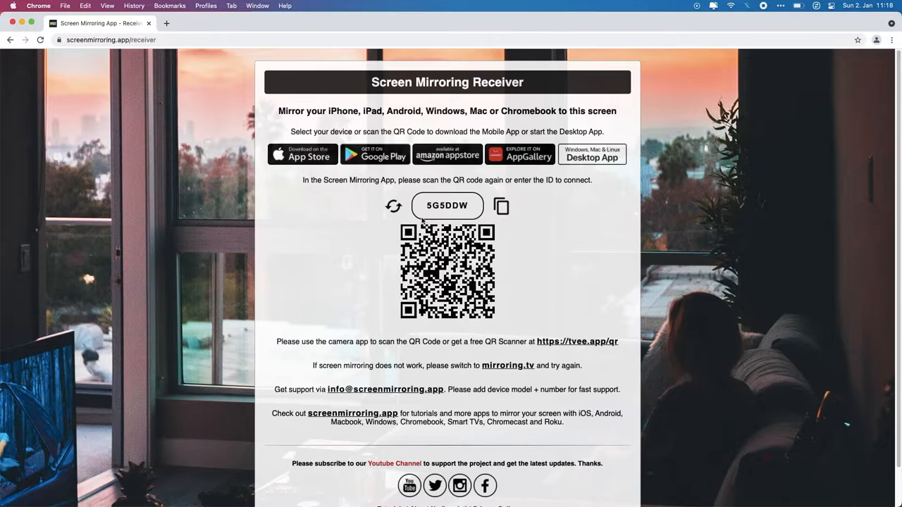
scroll(down, 3)
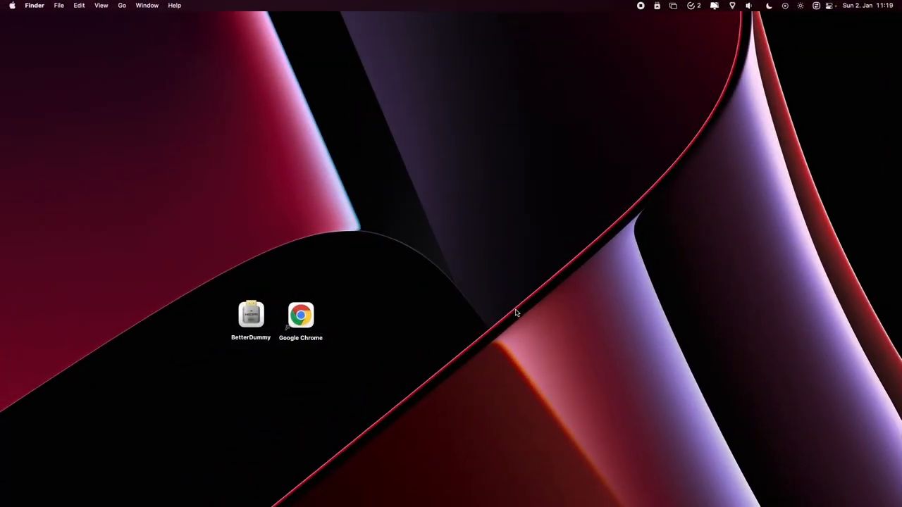
double_click(300, 316)
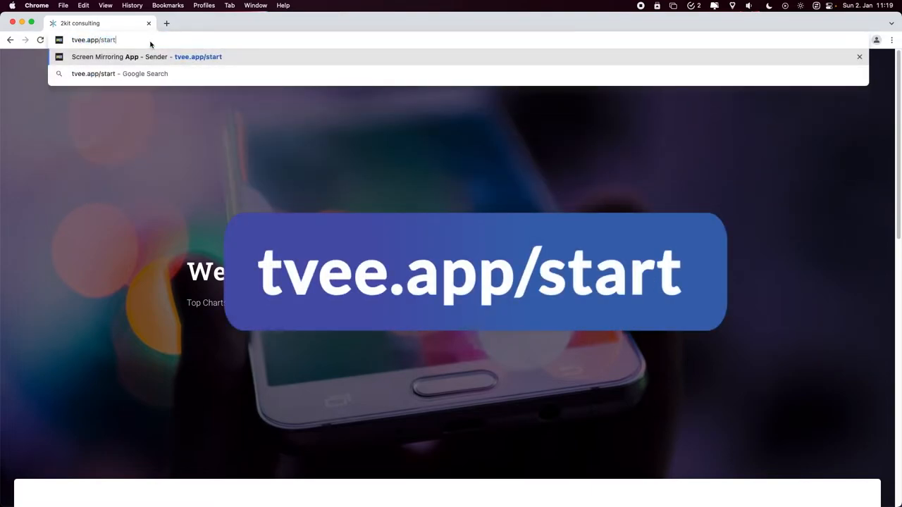
click(146, 56)
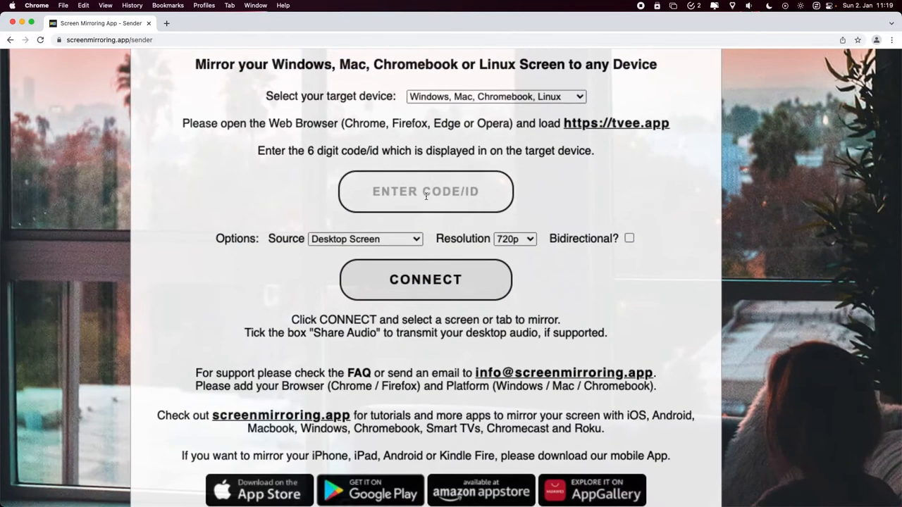
click(426, 192)
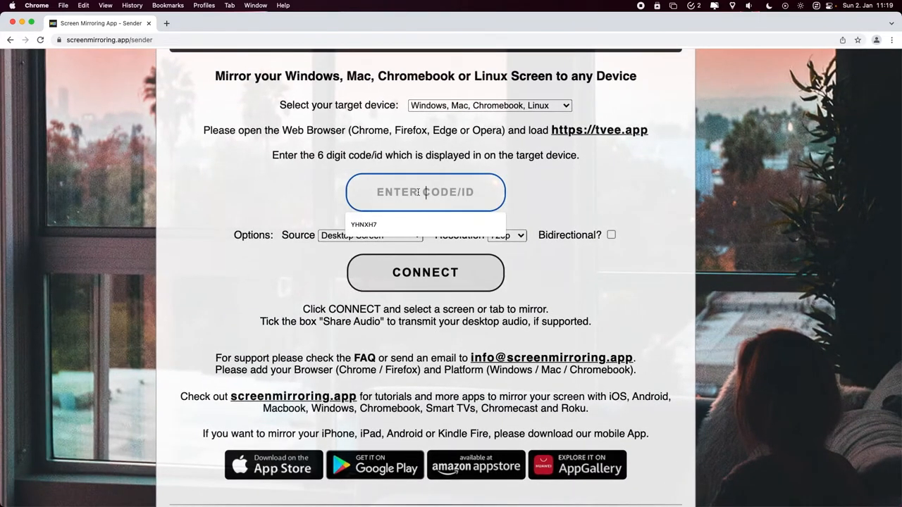
text(5G5)
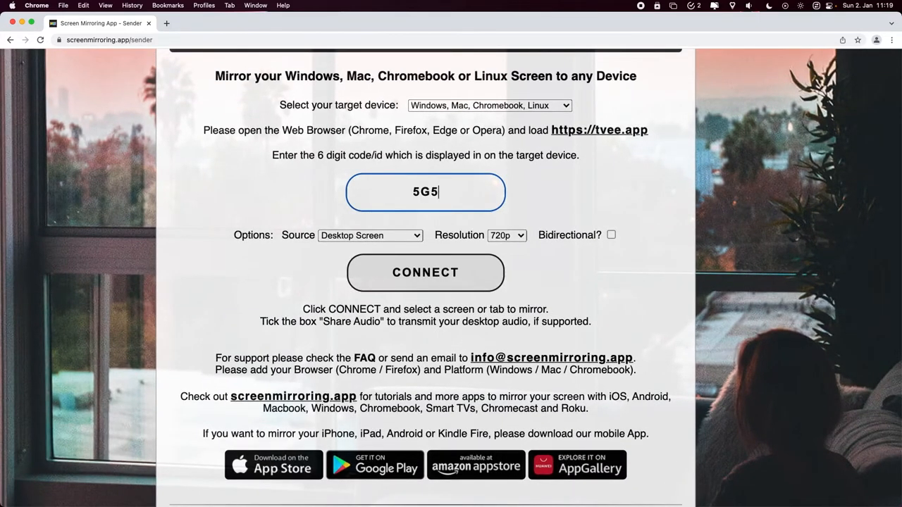
text(DDW)
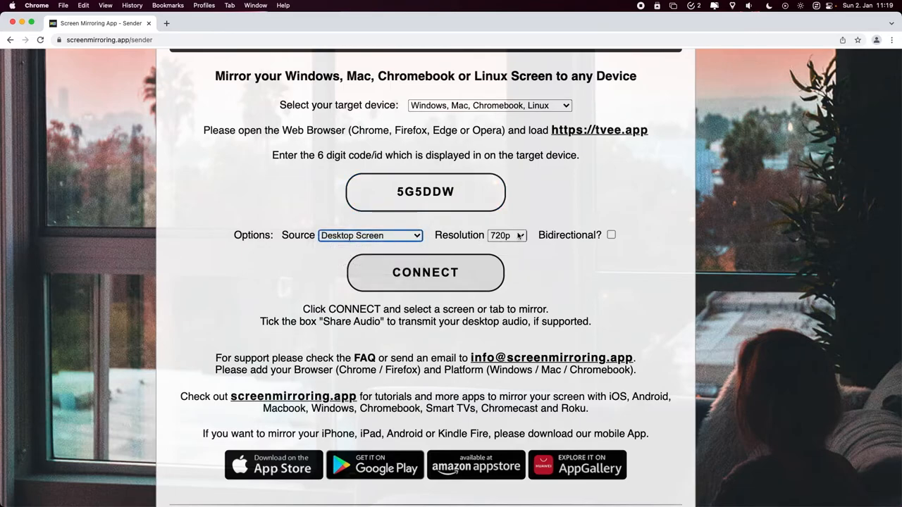
click(506, 234)
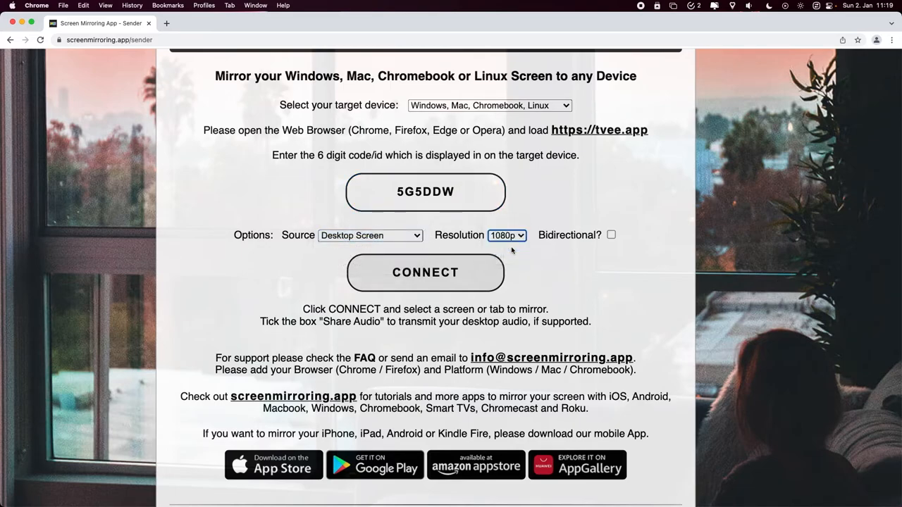
click(426, 272)
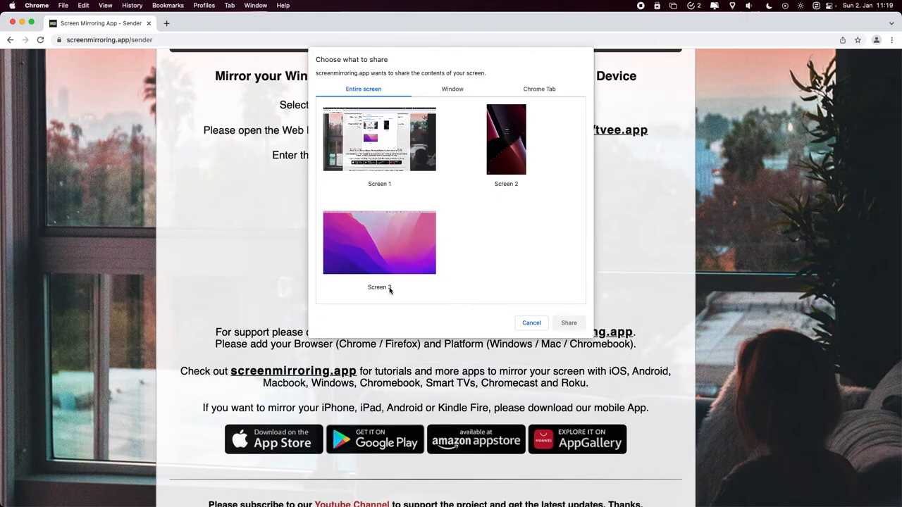
Share Screen 3 and show the mirrored stream full screen on the receiver.
click(379, 242)
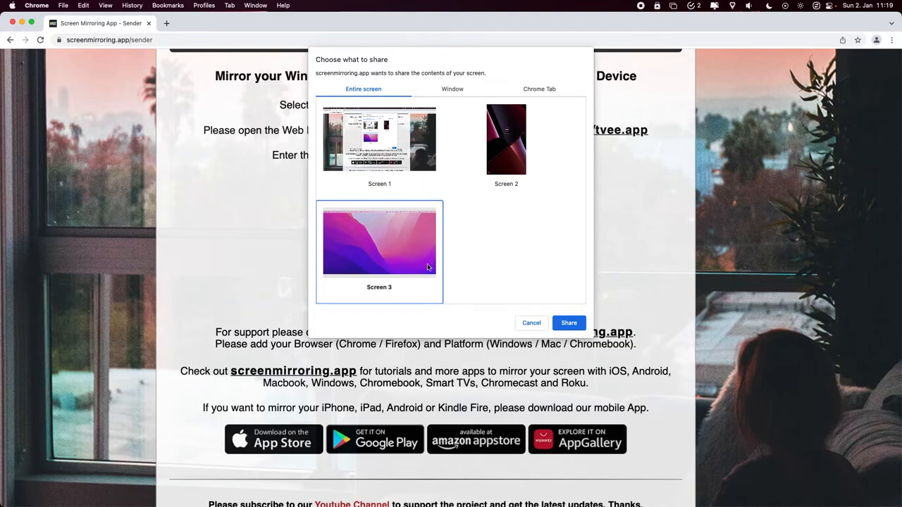
click(570, 323)
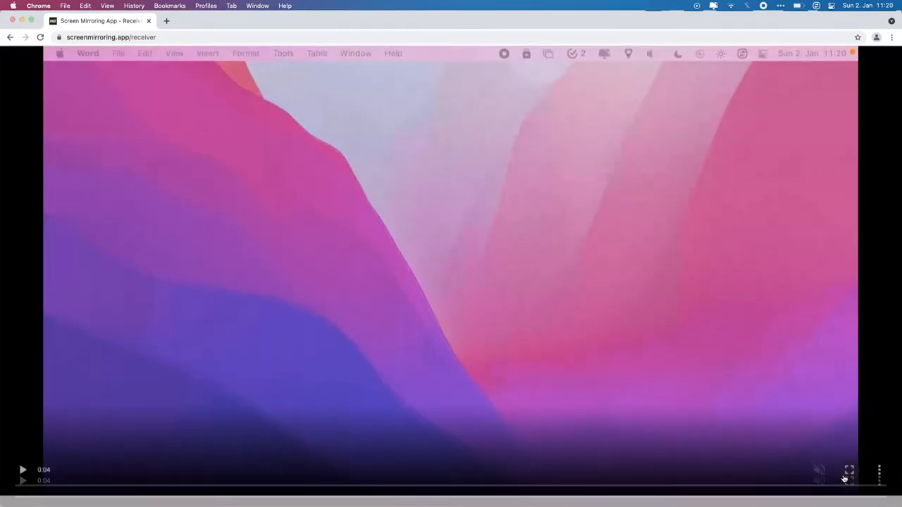
click(849, 471)
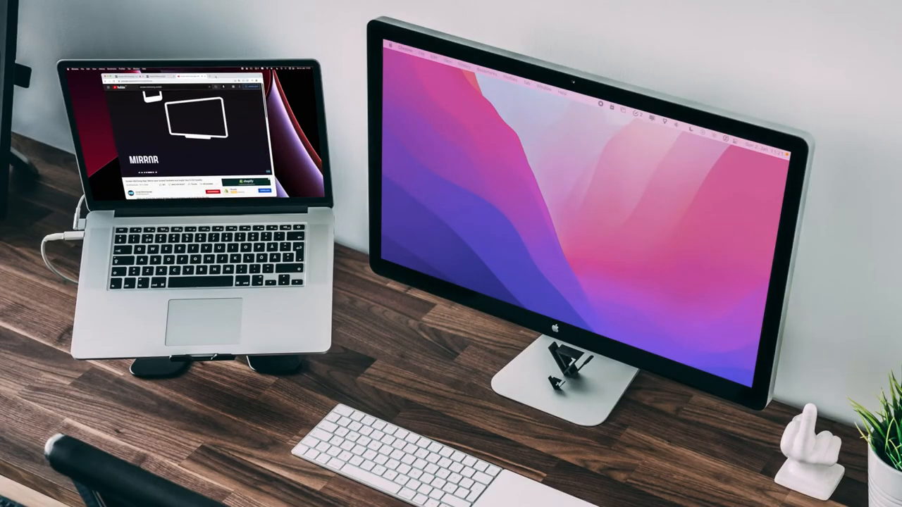